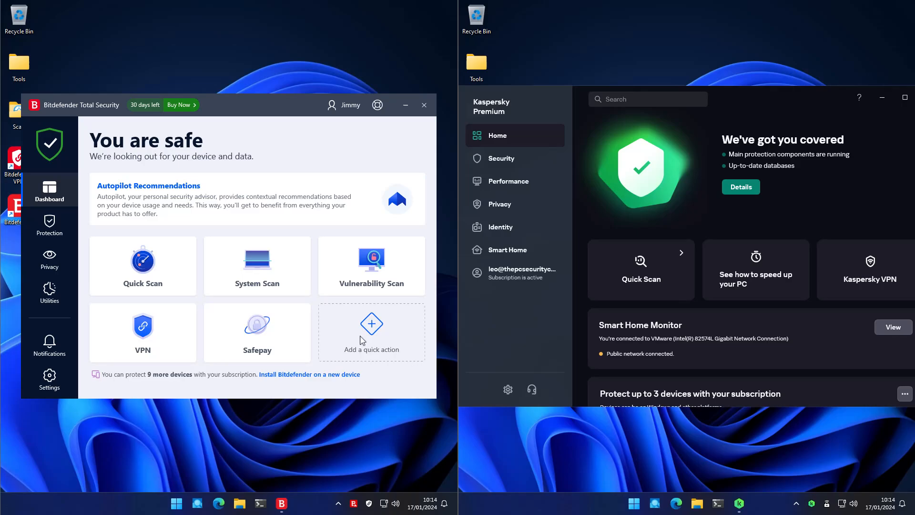
{"action": "mouse_move", "coordinate": [581, 362]}
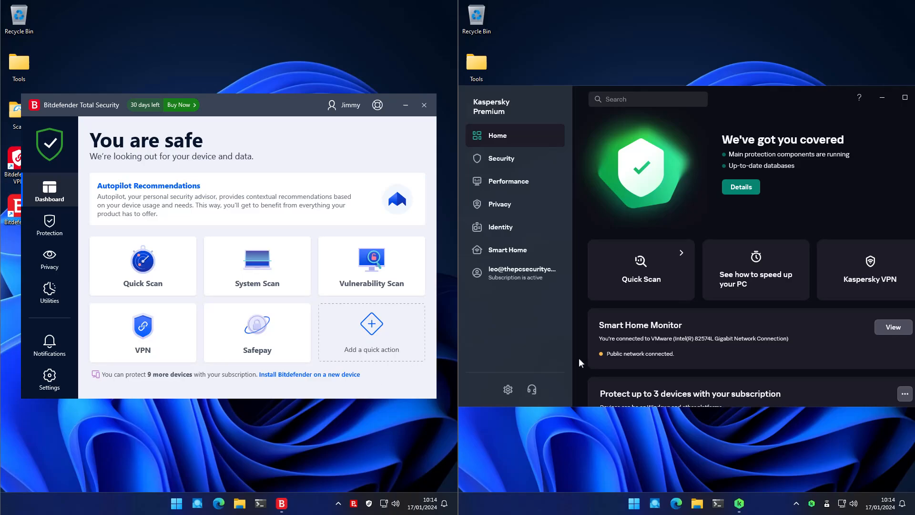
{"action": "mouse_move", "coordinate": [714, 485]}
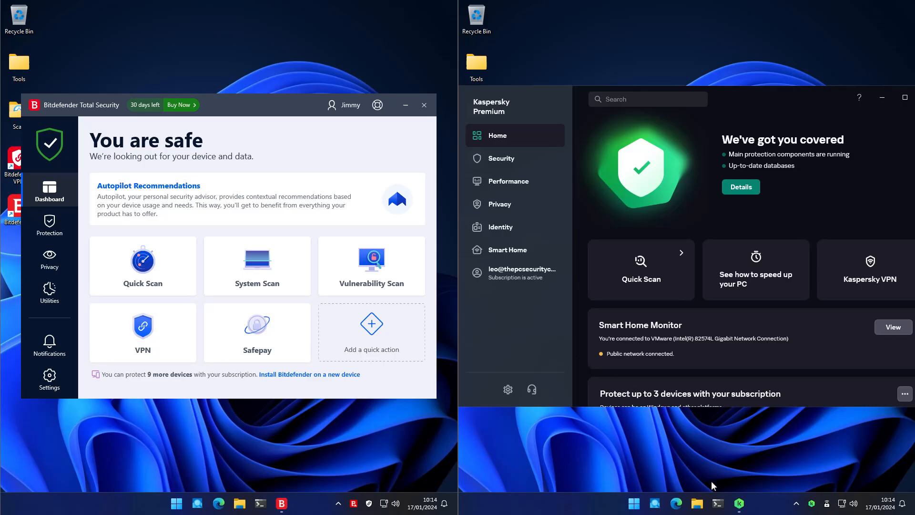
{"action": "mouse_move", "coordinate": [715, 504]}
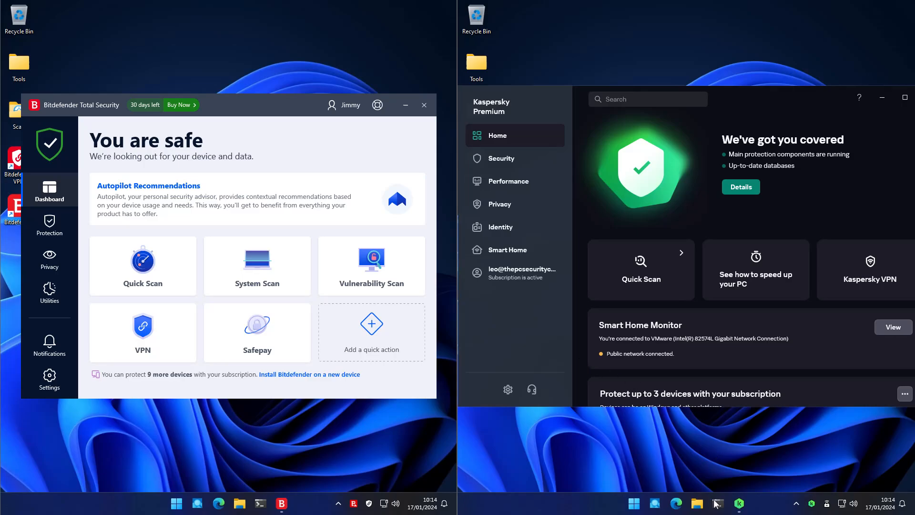
Enter python malx.py -n in both PowerShell consoles at Z:\Shared to start the malware test.
{"action": "left_click", "coordinate": [716, 503]}
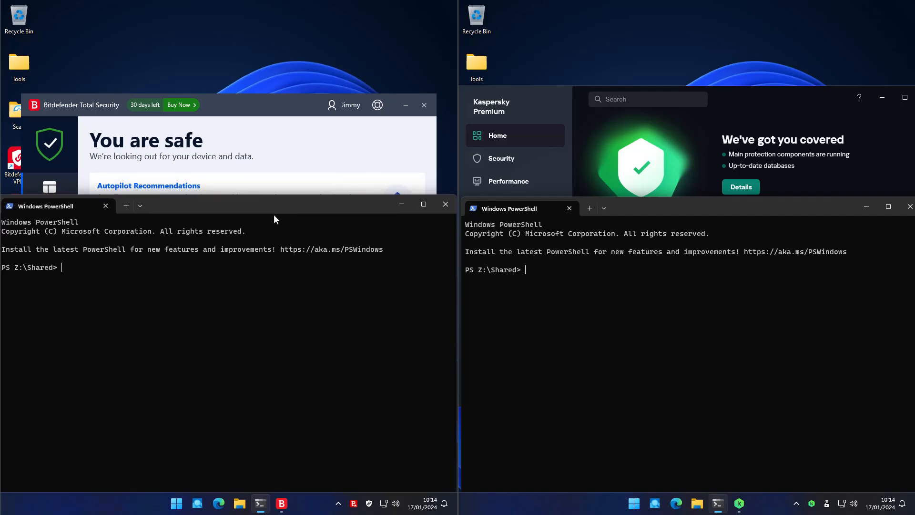
{"action": "type", "text": "python malx.py -n"}
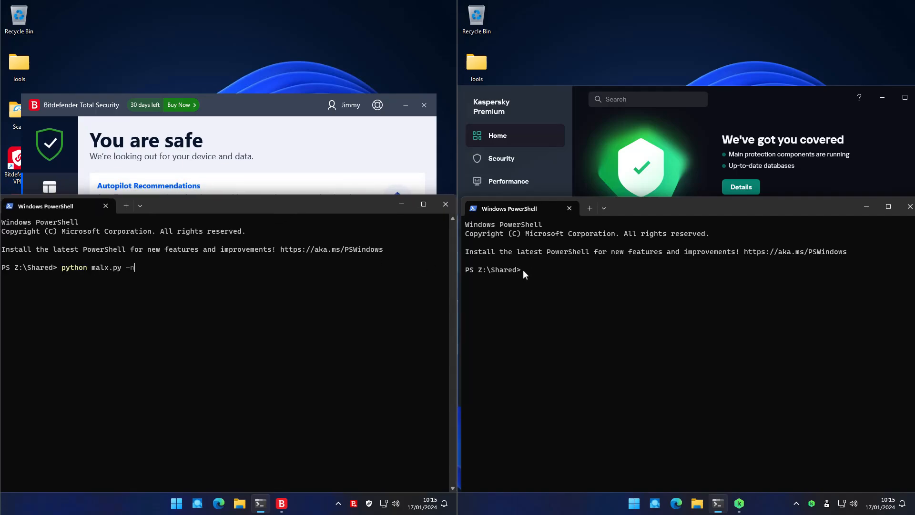
{"action": "type", "text": "python ma"}
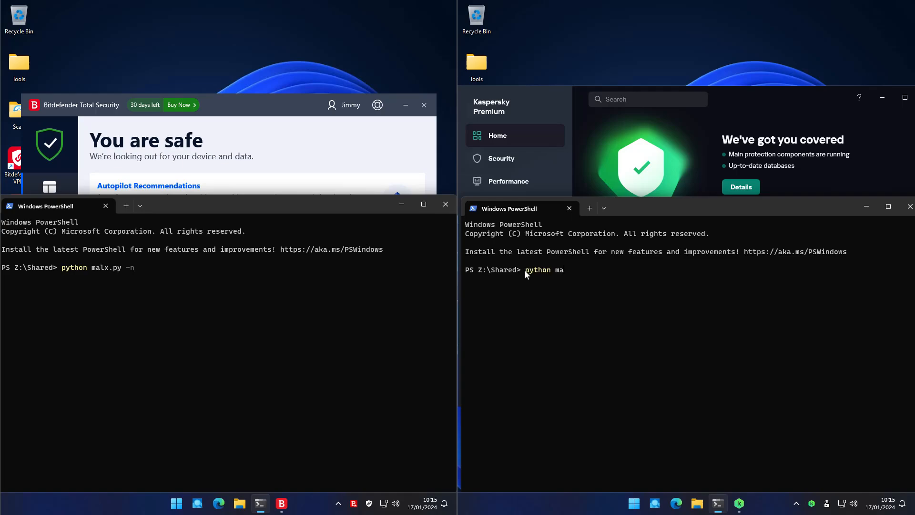
{"action": "type", "text": "lx.py -n"}
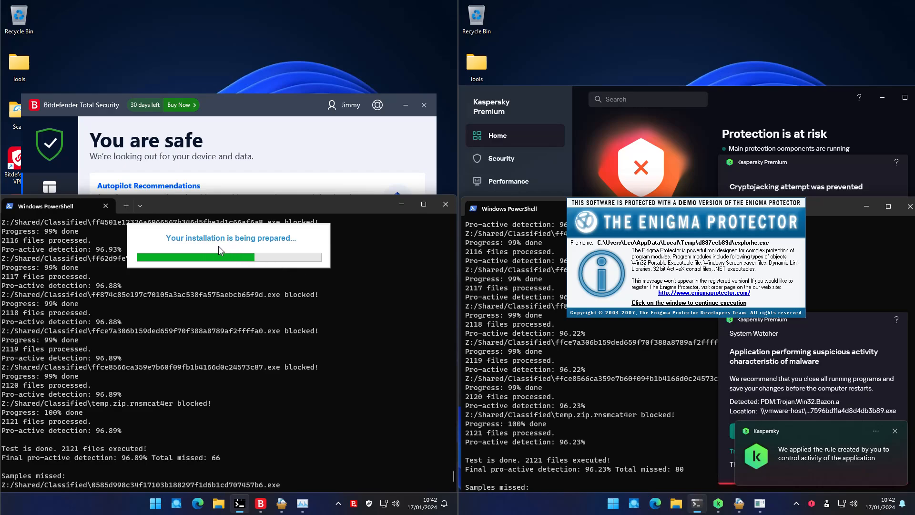
{"action": "mouse_move", "coordinate": [205, 251]}
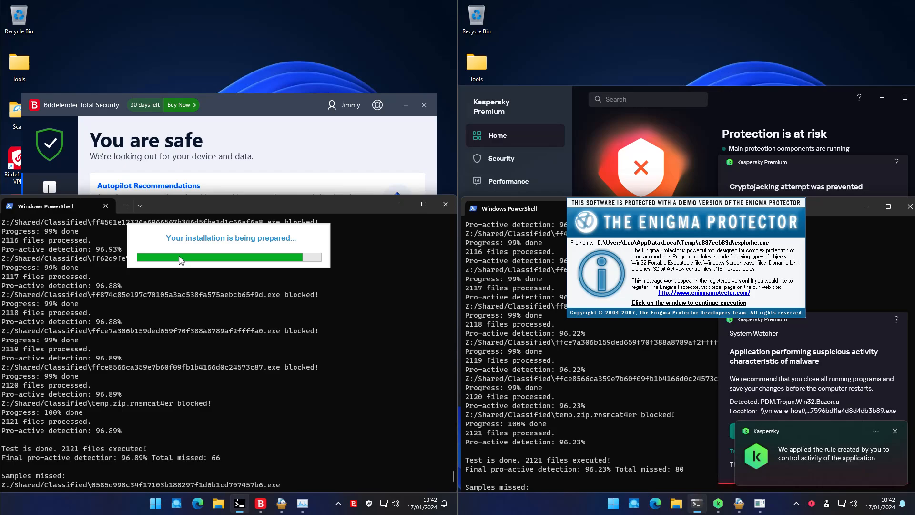
{"action": "mouse_move", "coordinate": [150, 260]}
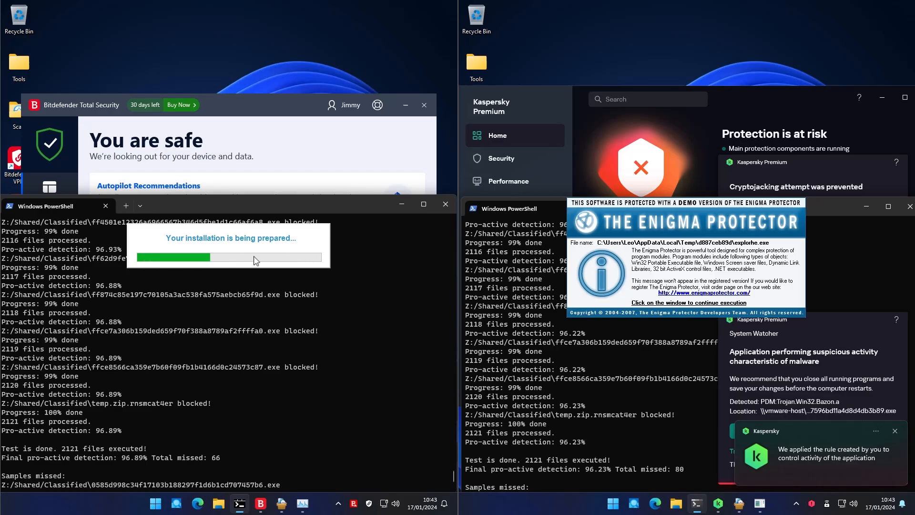
{"action": "mouse_move", "coordinate": [318, 423]}
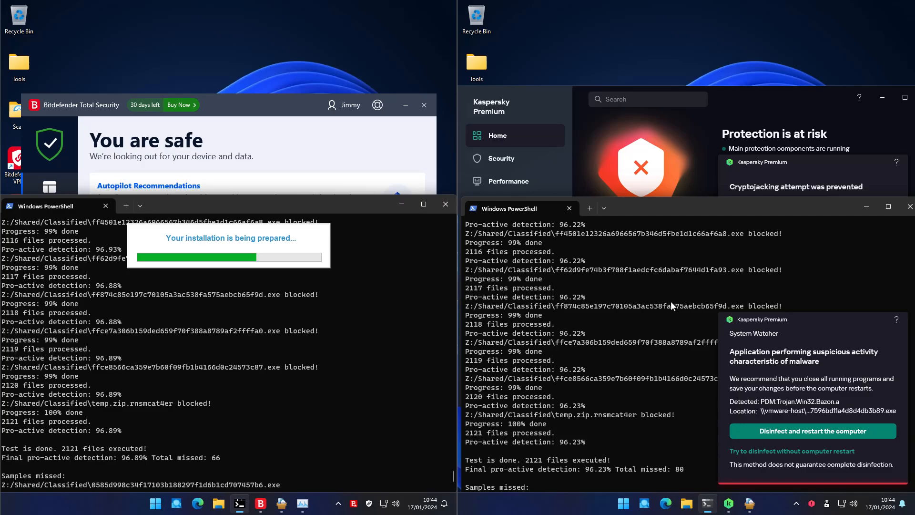
{"action": "mouse_move", "coordinate": [758, 344]}
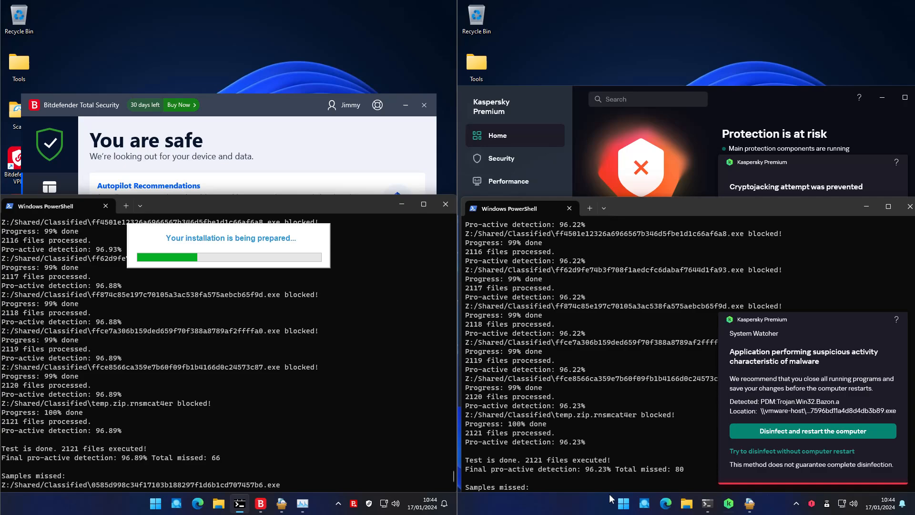
Launch the HitmanPro second-opinion scanner from the taskbar after reading the final detection lines.
{"action": "left_click", "coordinate": [622, 502]}
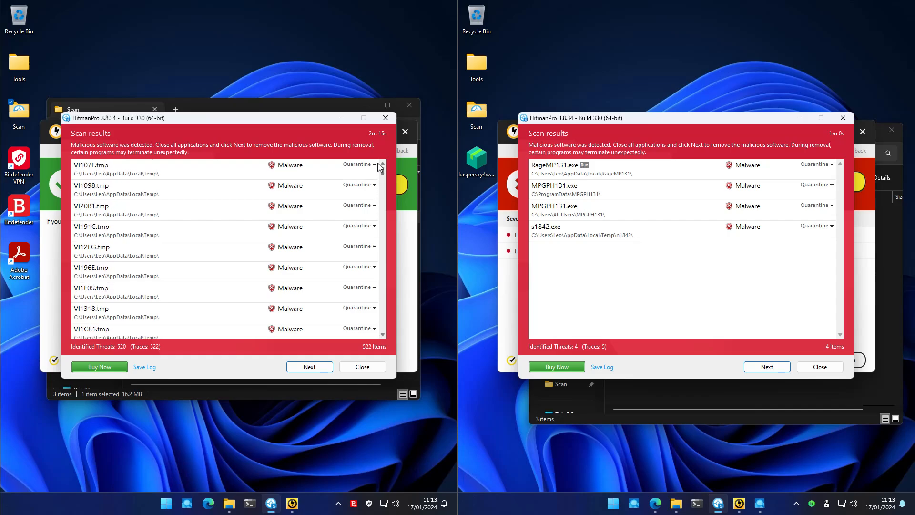
{"action": "scroll", "scroll_direction": "down", "scroll_amount": 3}
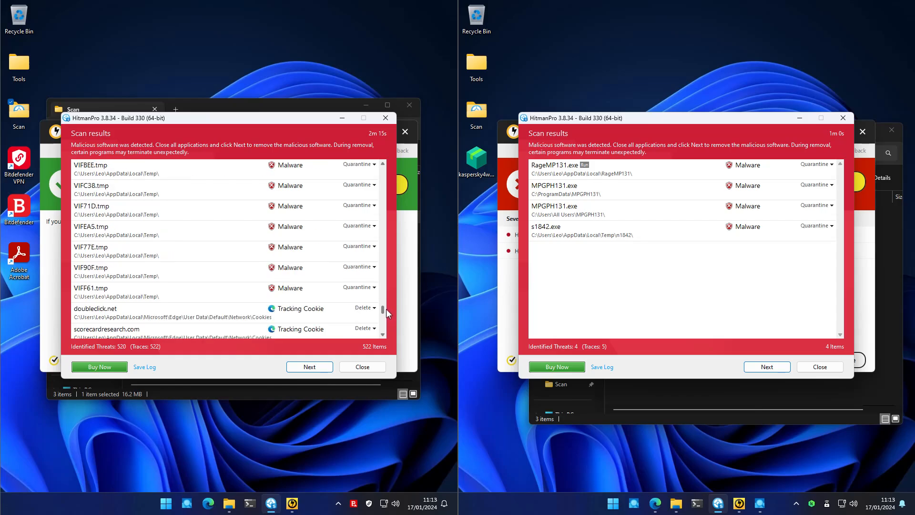
{"action": "mouse_move", "coordinate": [211, 303]}
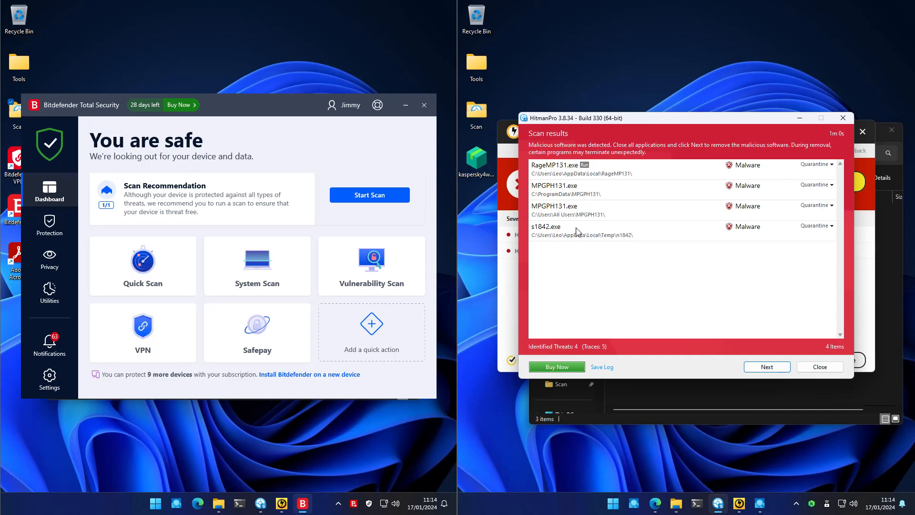
{"action": "mouse_move", "coordinate": [594, 178]}
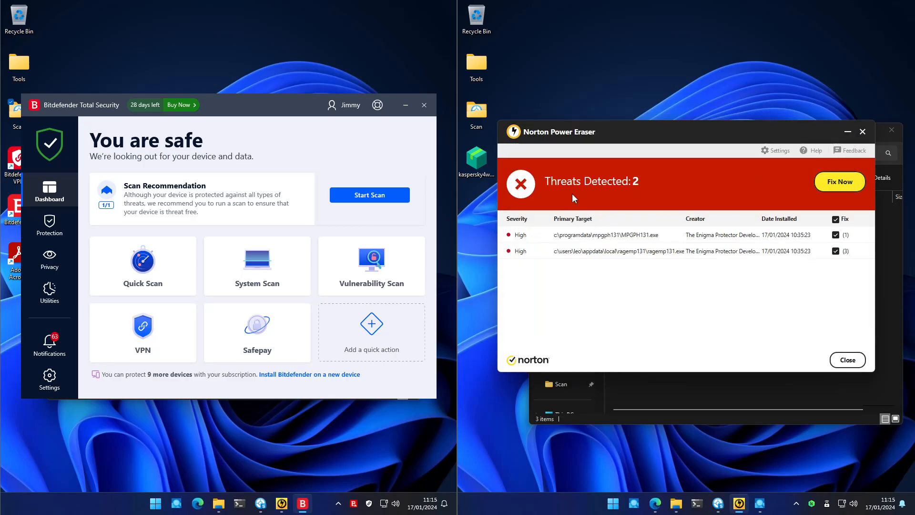
{"action": "mouse_move", "coordinate": [752, 212]}
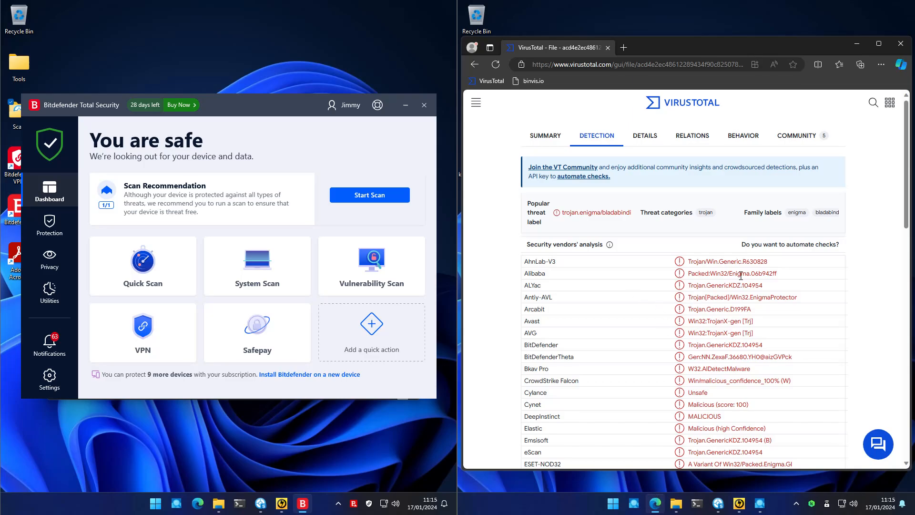
{"action": "mouse_move", "coordinate": [742, 272]}
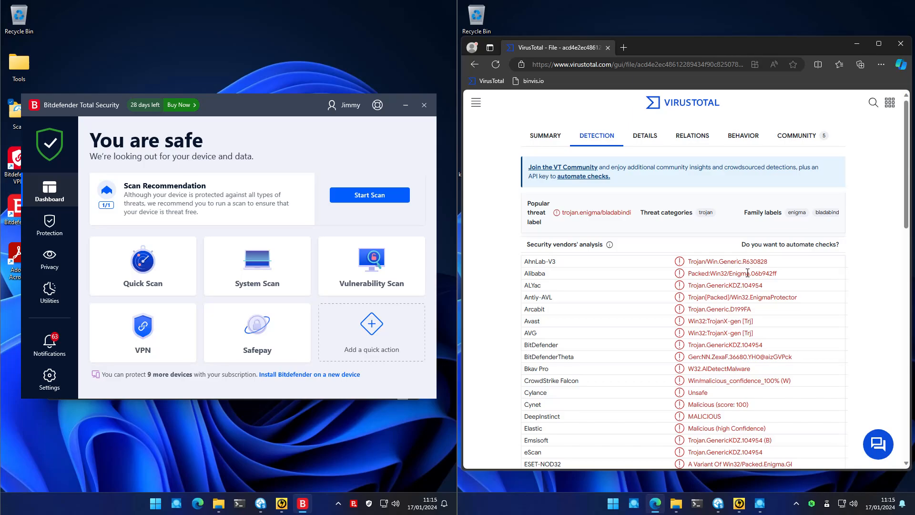
Launch the RageMP131 application from its AppData\Local folder beside the VirusTotal report.
{"action": "double_click", "coordinate": [737, 272]}
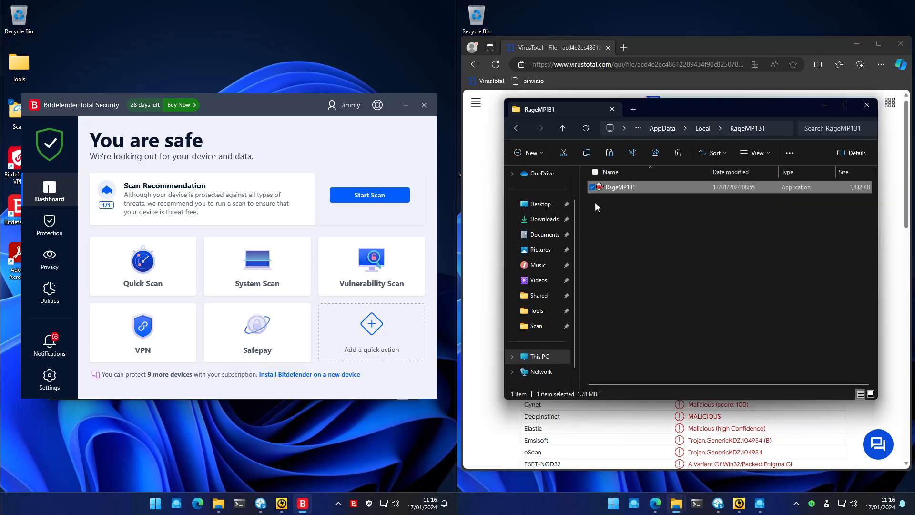
Locate RageMP131.exe in the AppData > Local > RageMP131 folder.
{"action": "double_click", "coordinate": [619, 187]}
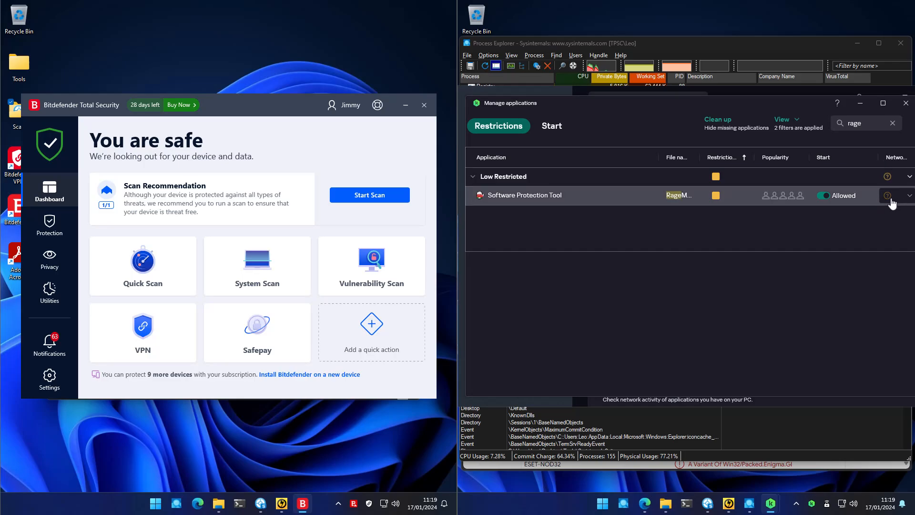
Search Kaspersky's Manage applications for rage and inspect the Software Protection Tool entry.
{"action": "left_click", "coordinate": [909, 194]}
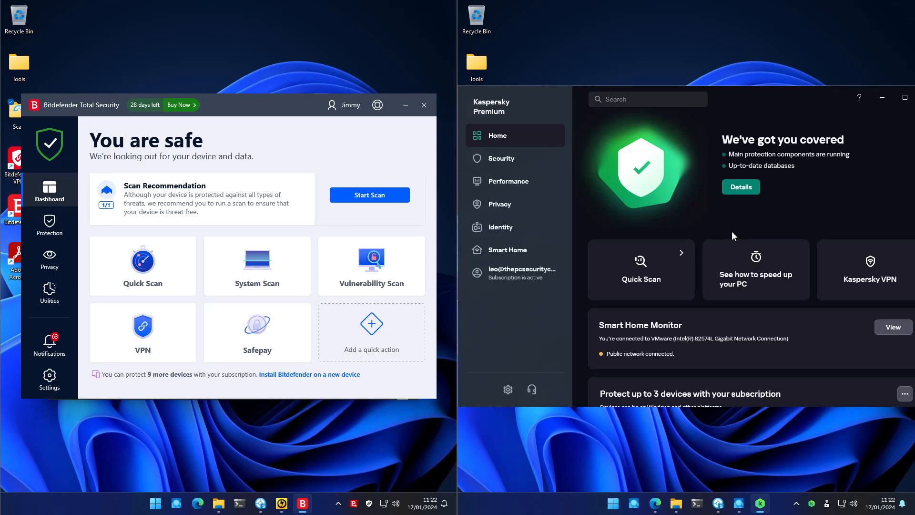
{"action": "mouse_move", "coordinate": [736, 236]}
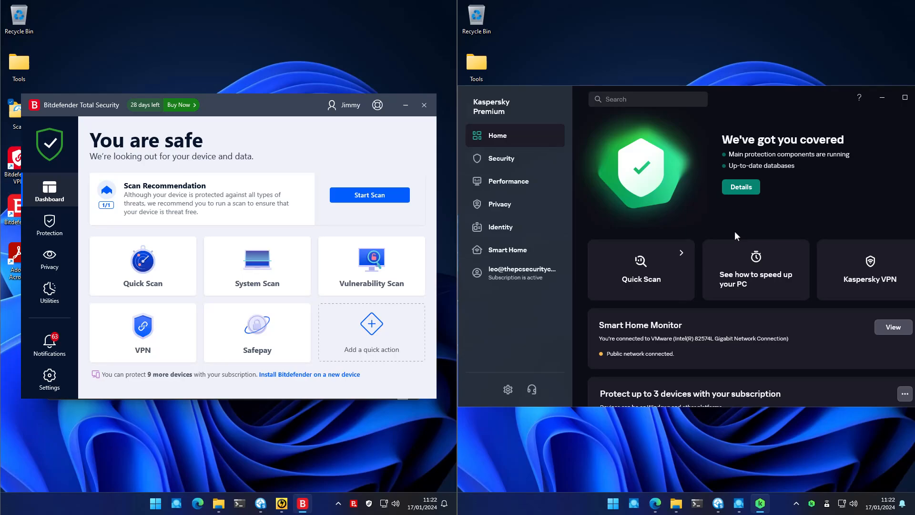
{"action": "mouse_move", "coordinate": [252, 144]}
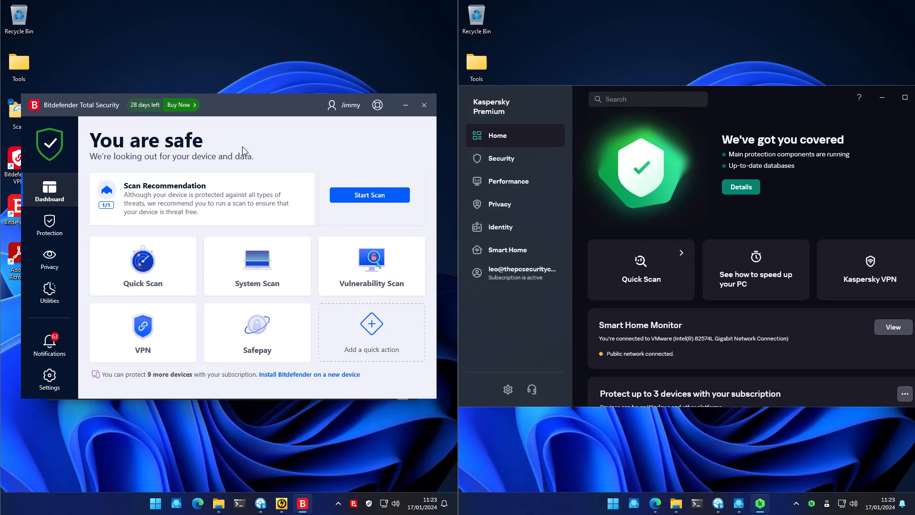
{"action": "mouse_move", "coordinate": [588, 167]}
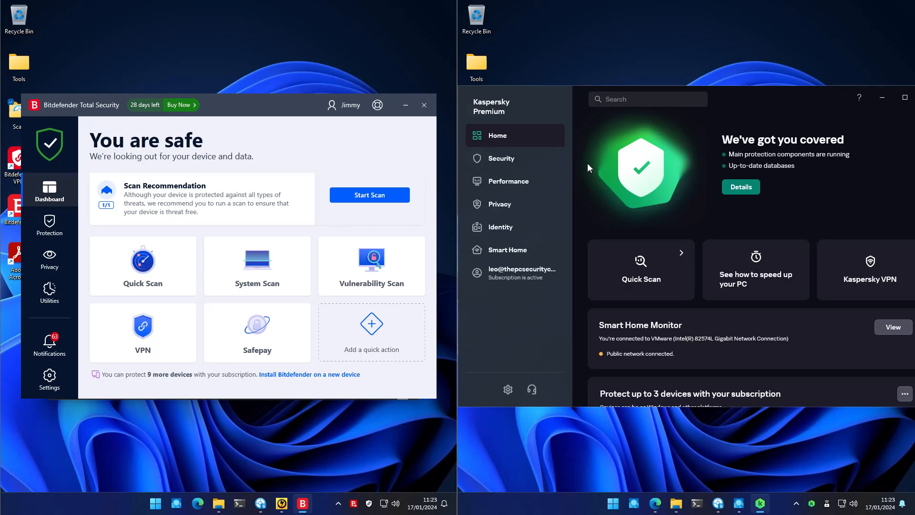